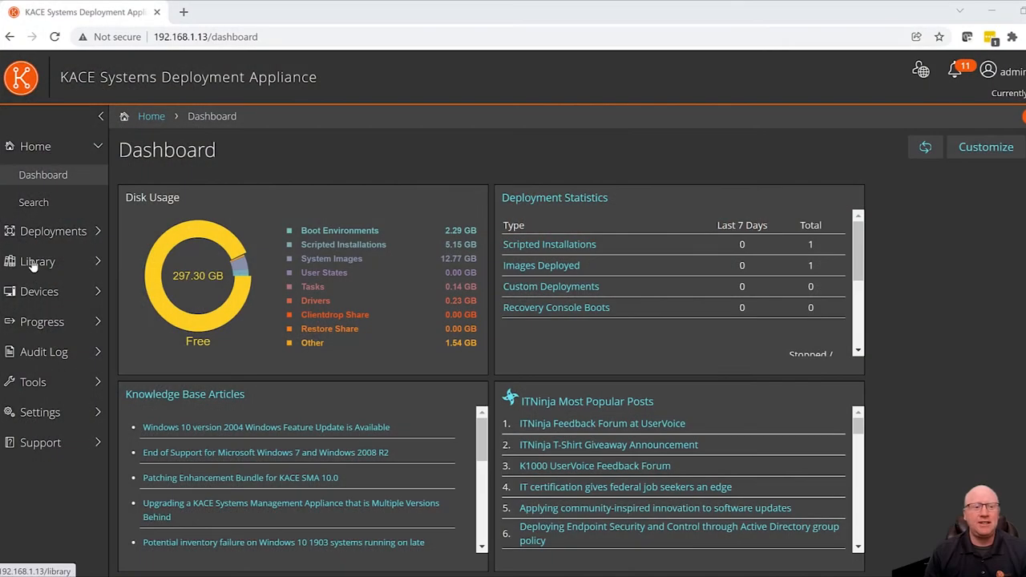
Step: Go to Library > Dell Driver Feed to list driver packages for Dell models
left_click(36, 261)
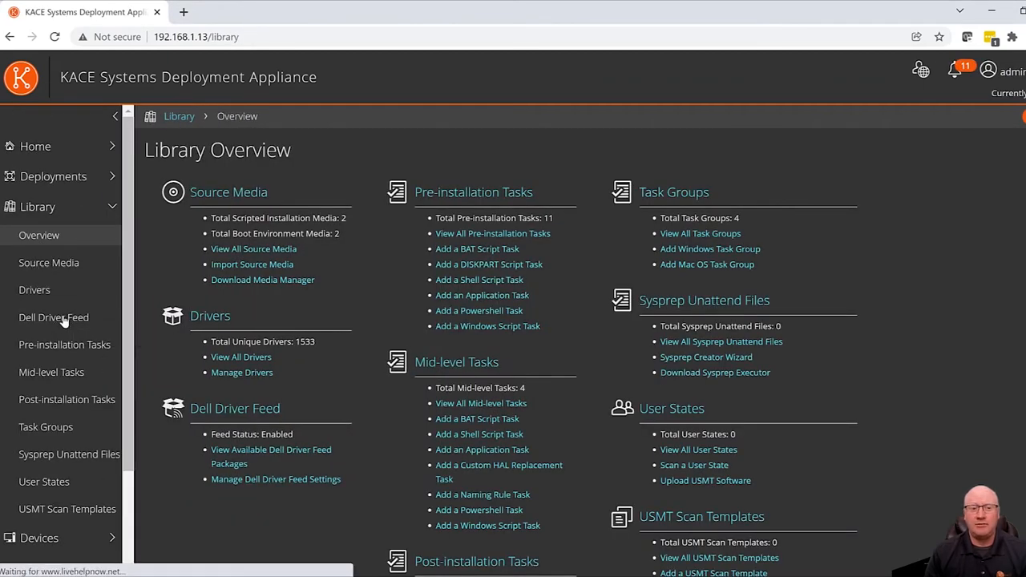
left_click(55, 318)
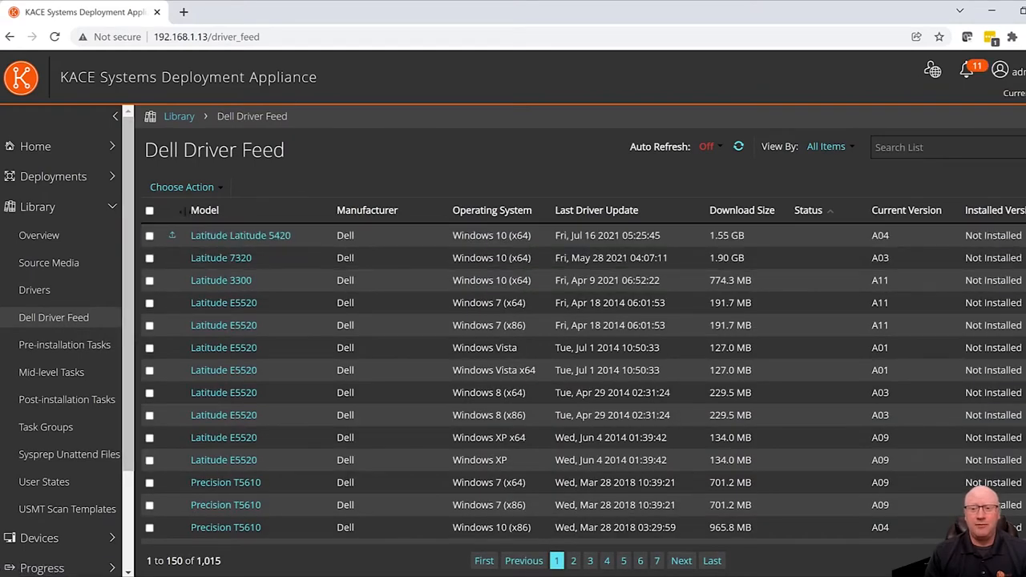
Step: Bring up the Dell Driver Feed settings via Choose Action
left_click(183, 186)
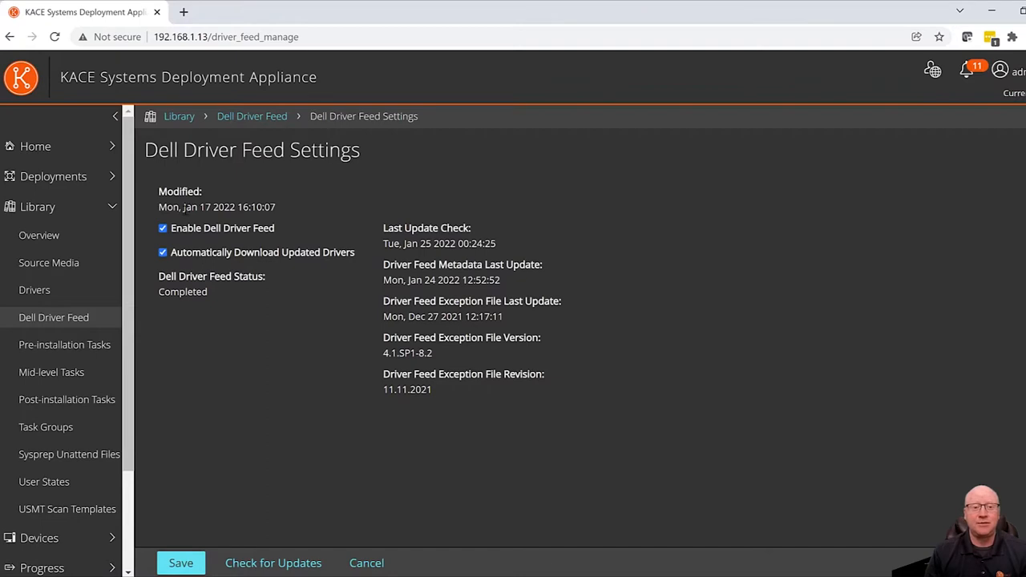
mouse_move(262, 264)
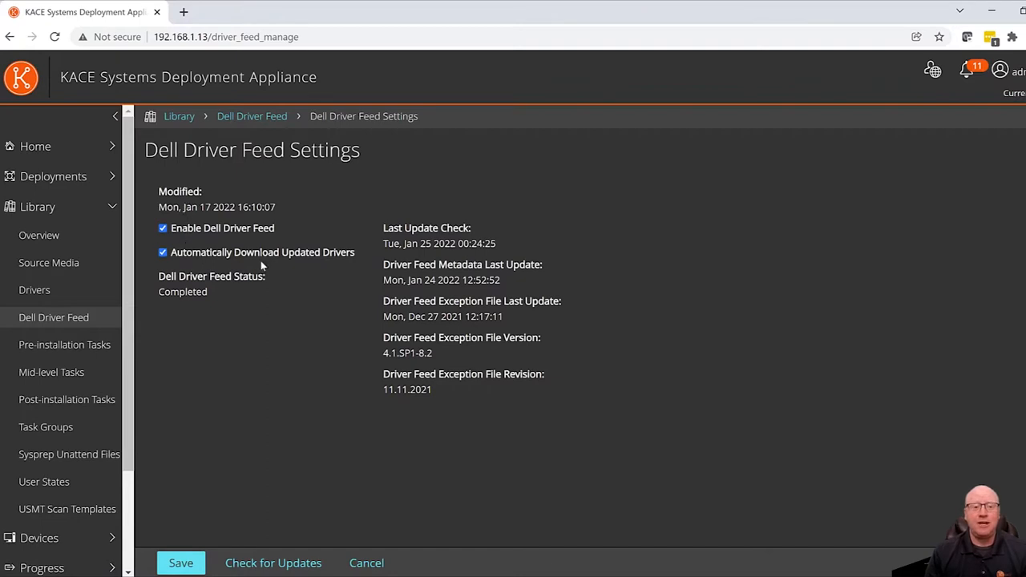
mouse_move(234, 232)
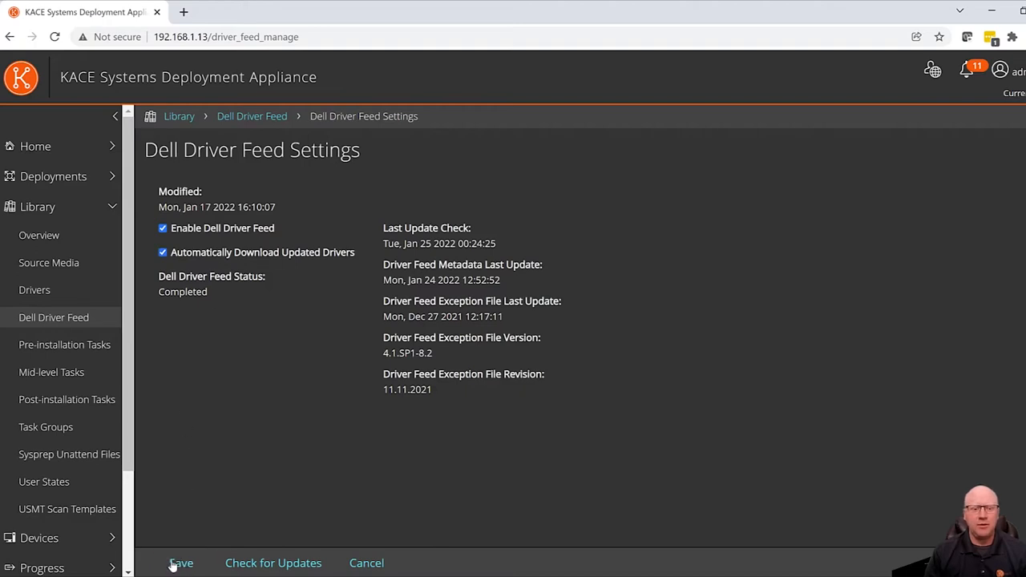
mouse_move(77, 320)
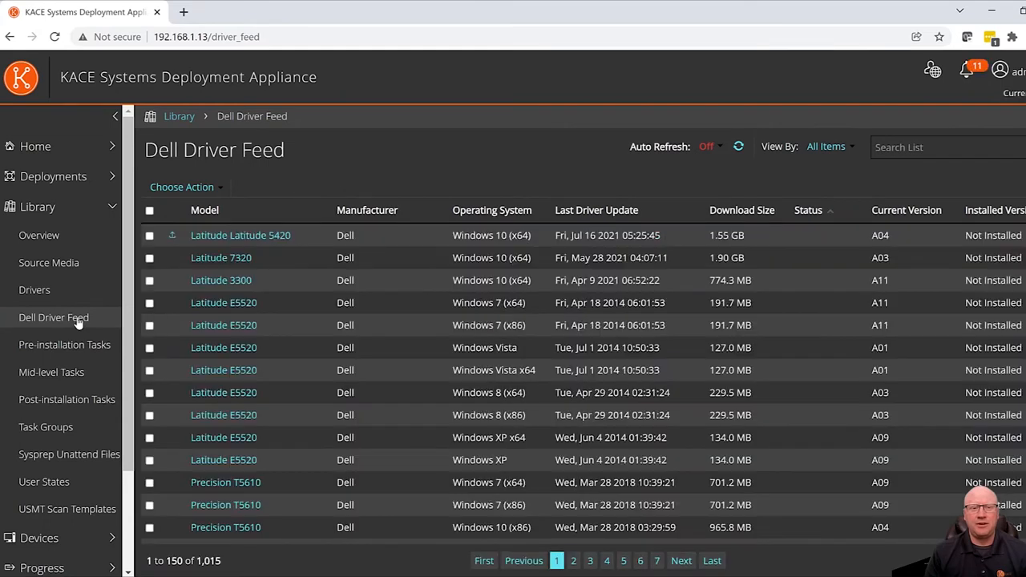
mouse_move(98, 318)
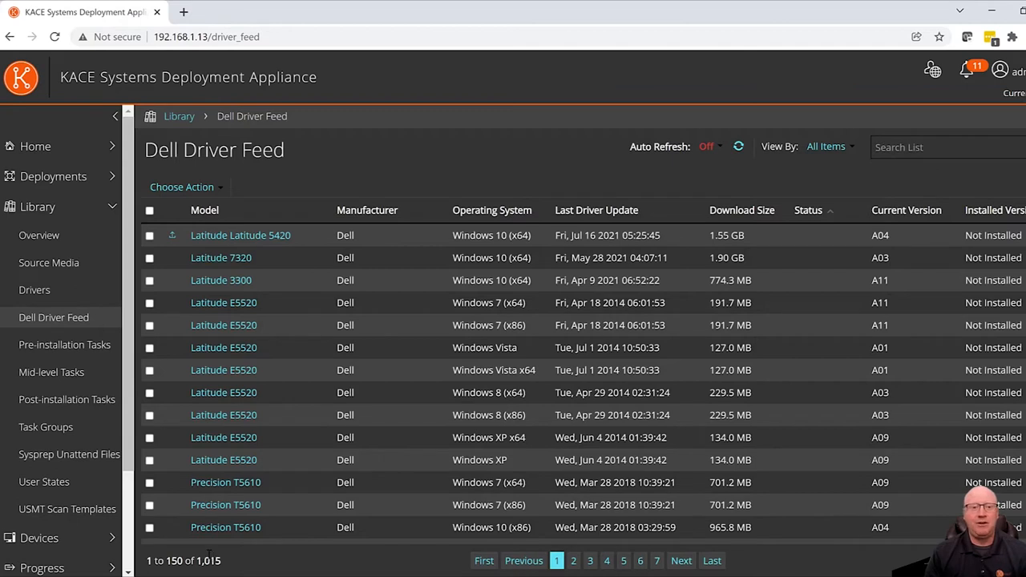
mouse_move(234, 561)
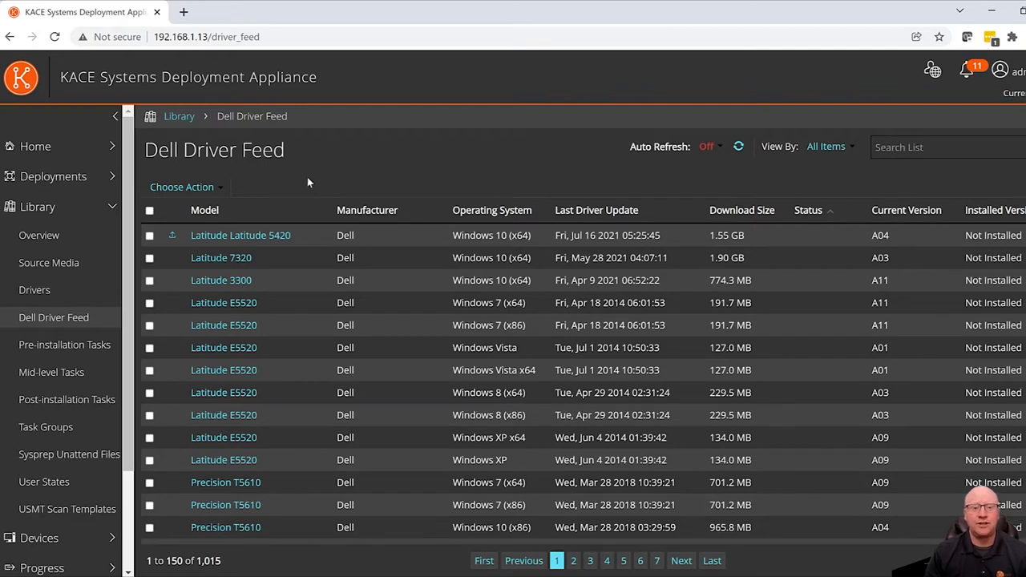
mouse_move(921, 168)
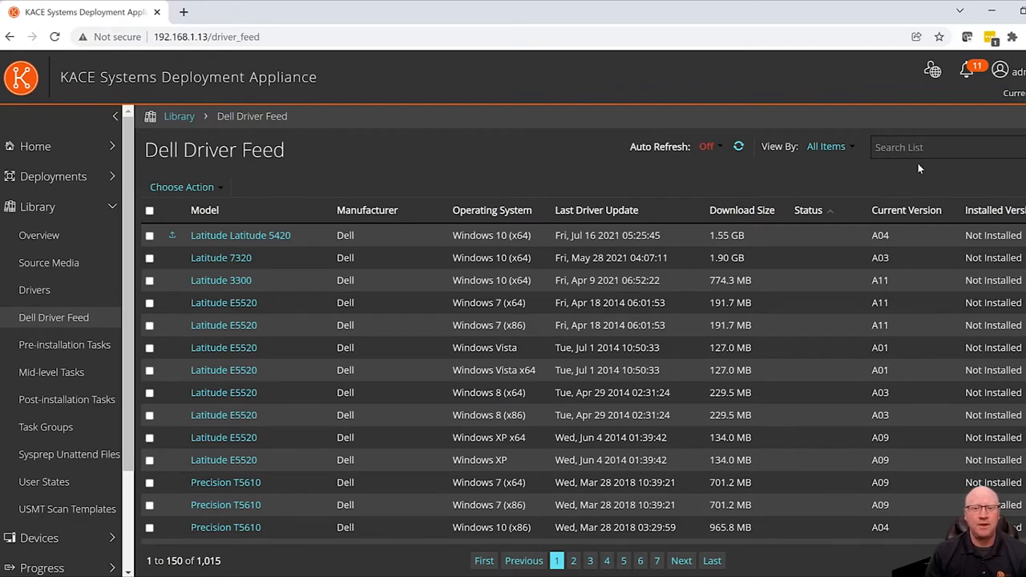
Step: Mark the Latitude E5520 Windows 8 driver package for download in the feed list
left_click(946, 148)
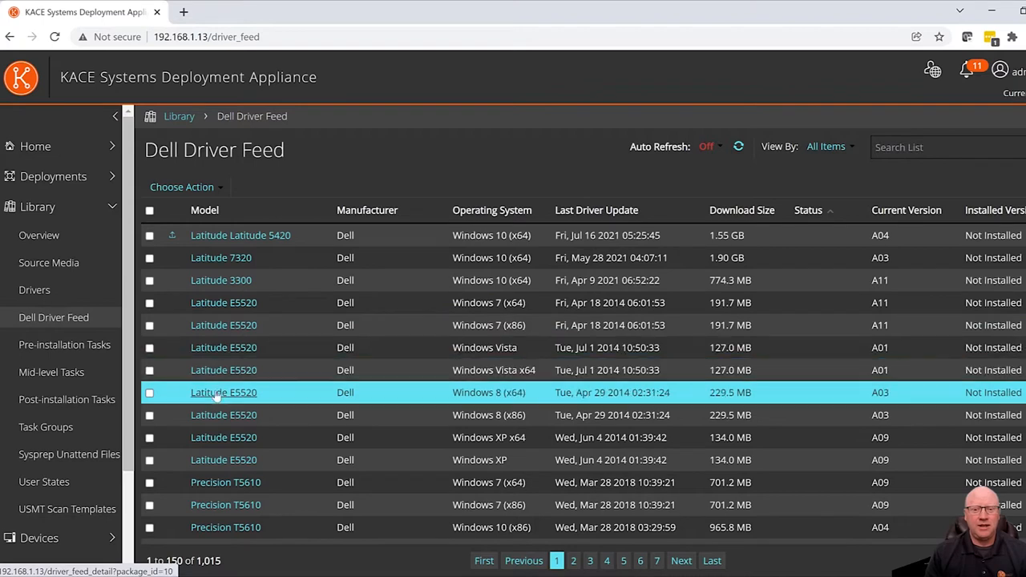
left_click(224, 436)
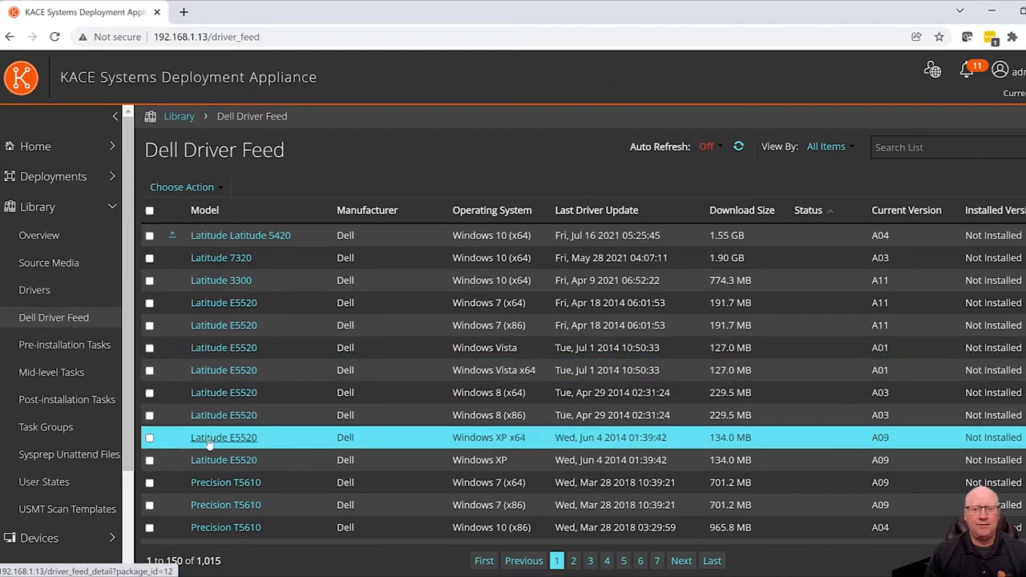
left_click(225, 414)
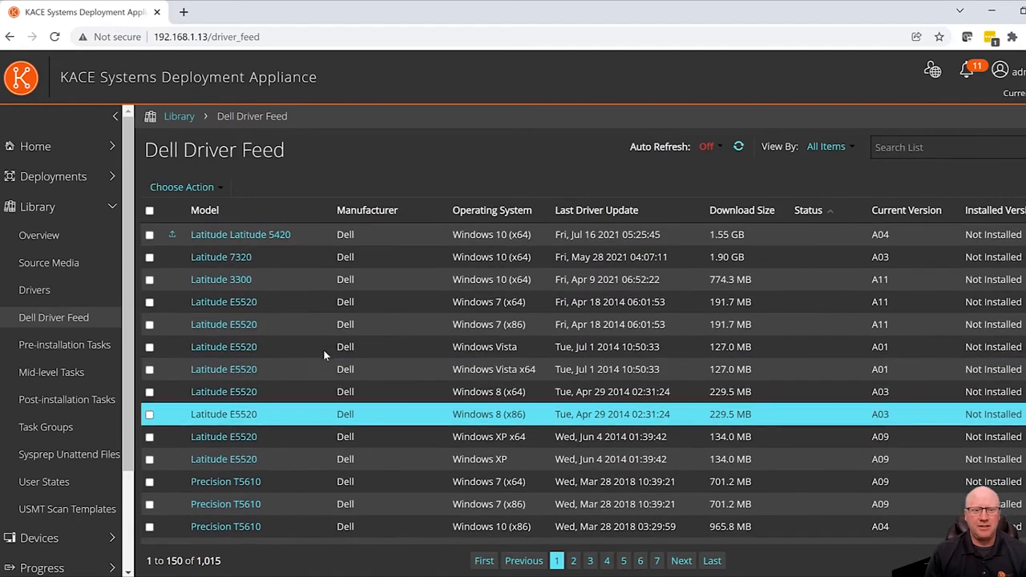
left_click(149, 324)
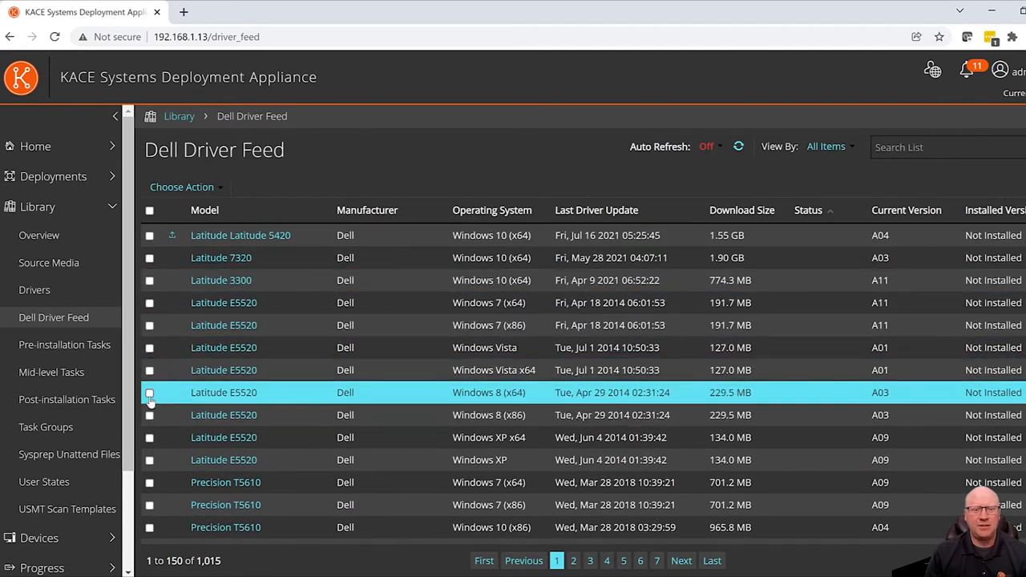
left_click(149, 391)
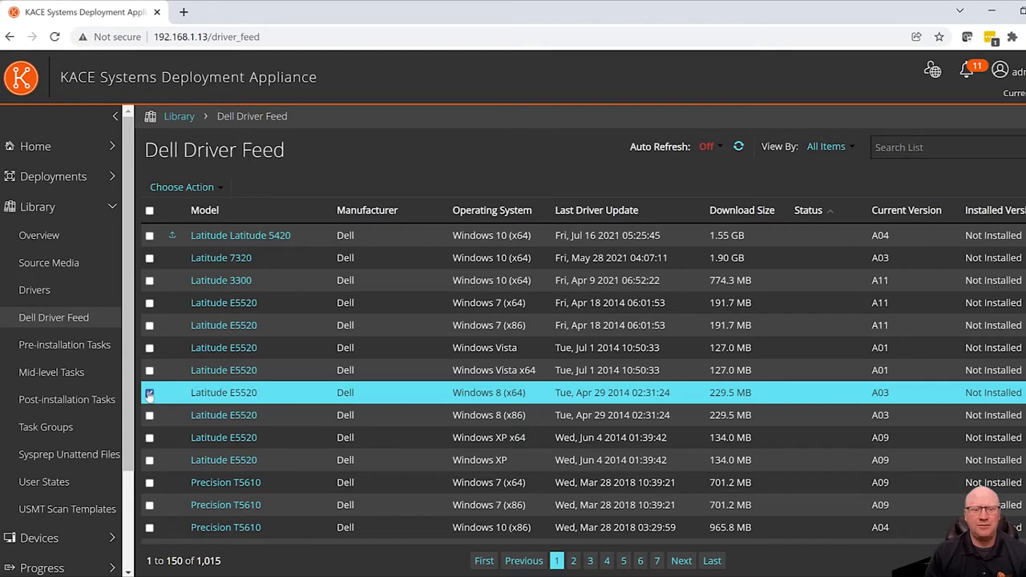
Step: Mark the Optiplex 7760 AIO Windows 10 (x64) driver package for download
scroll("down", 3)
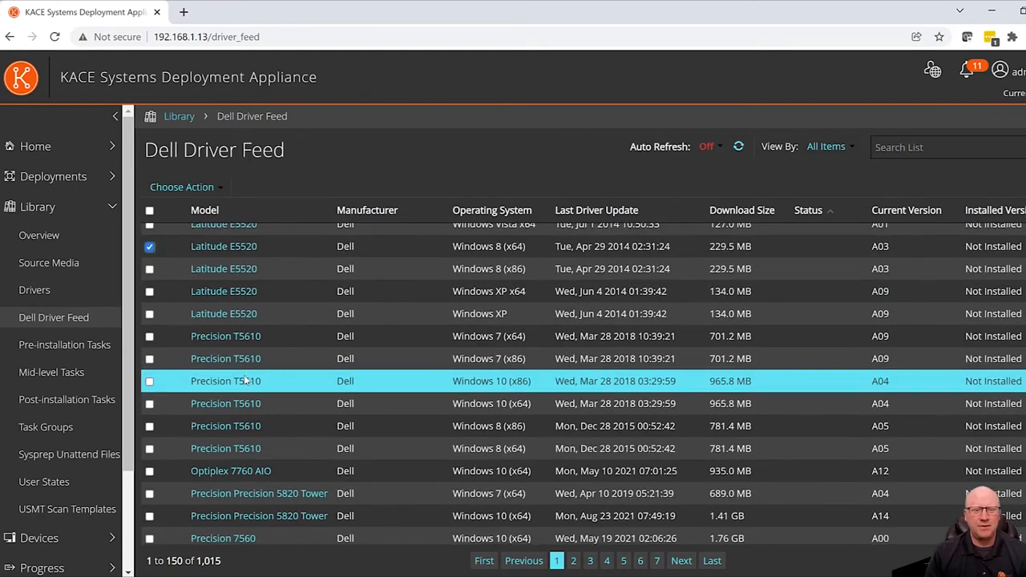
scroll("down", 3)
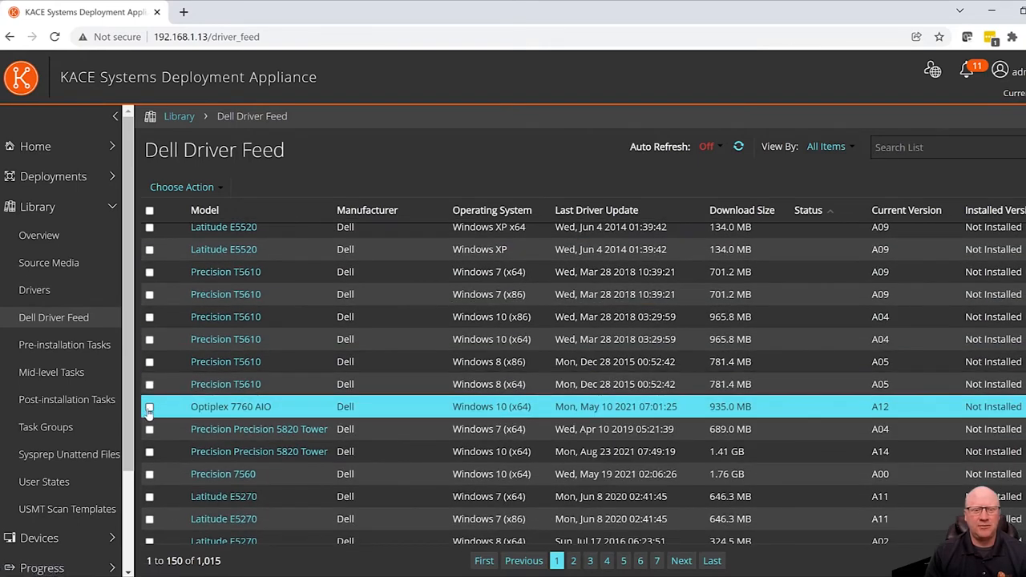
left_click(149, 407)
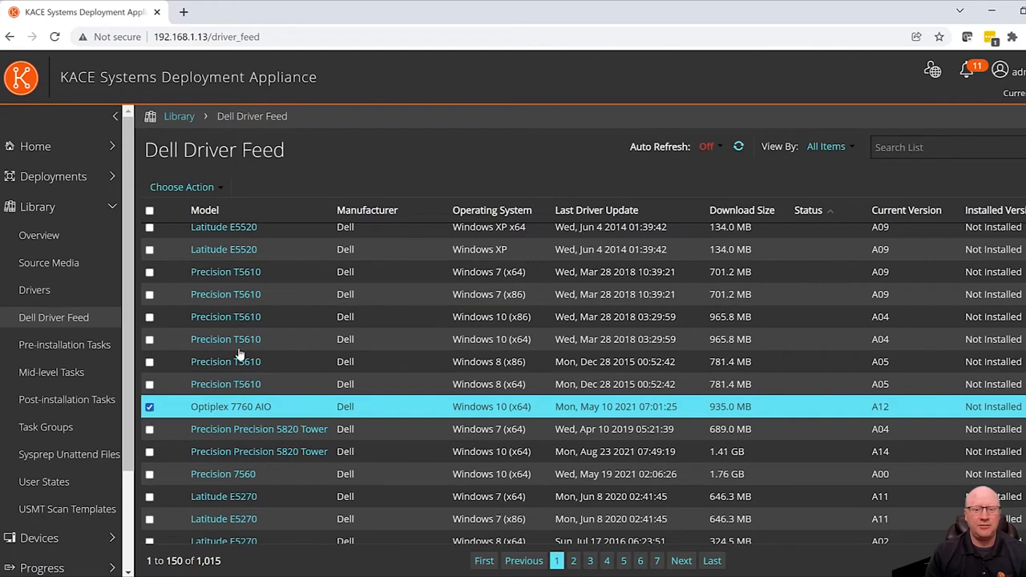
Step: Download the Driver Feed Builder tool from the Choose Action menu
left_click(186, 186)
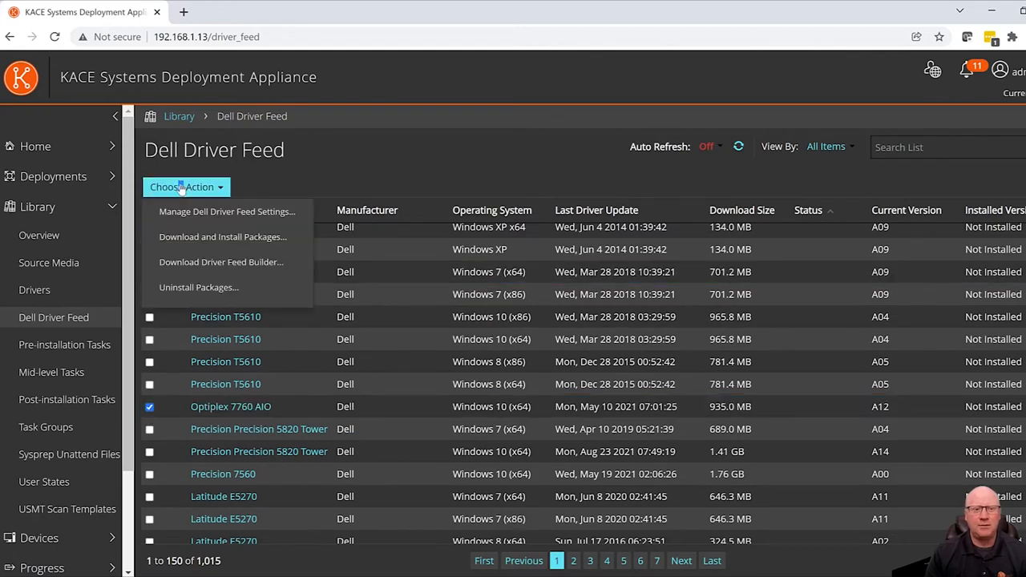
mouse_move(221, 237)
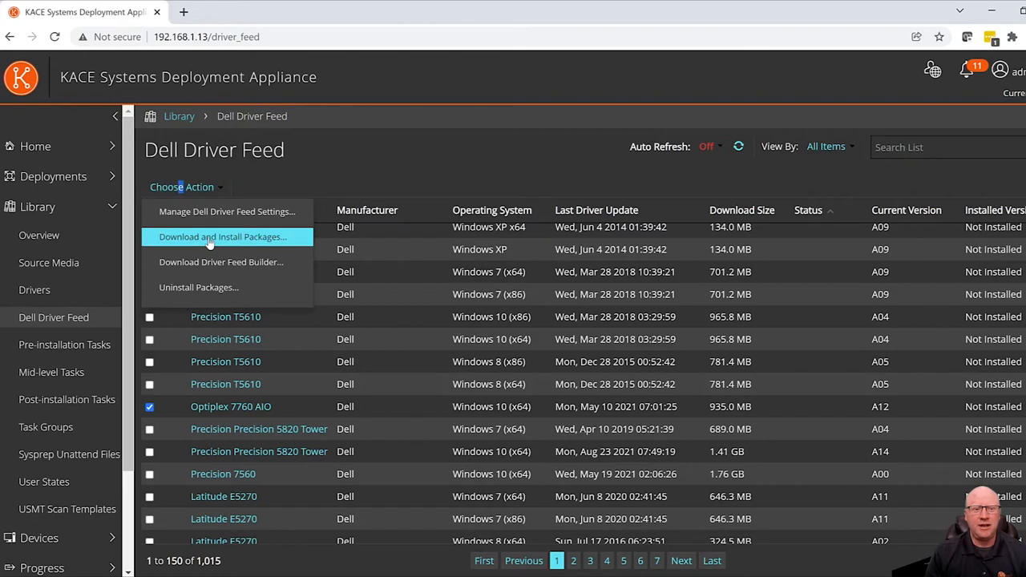
mouse_move(378, 191)
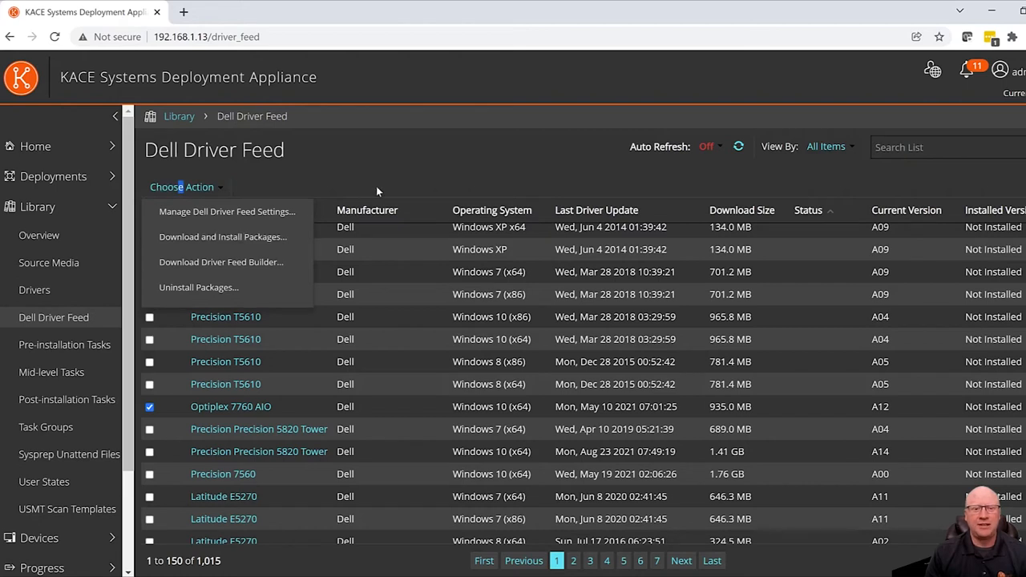
left_click(183, 186)
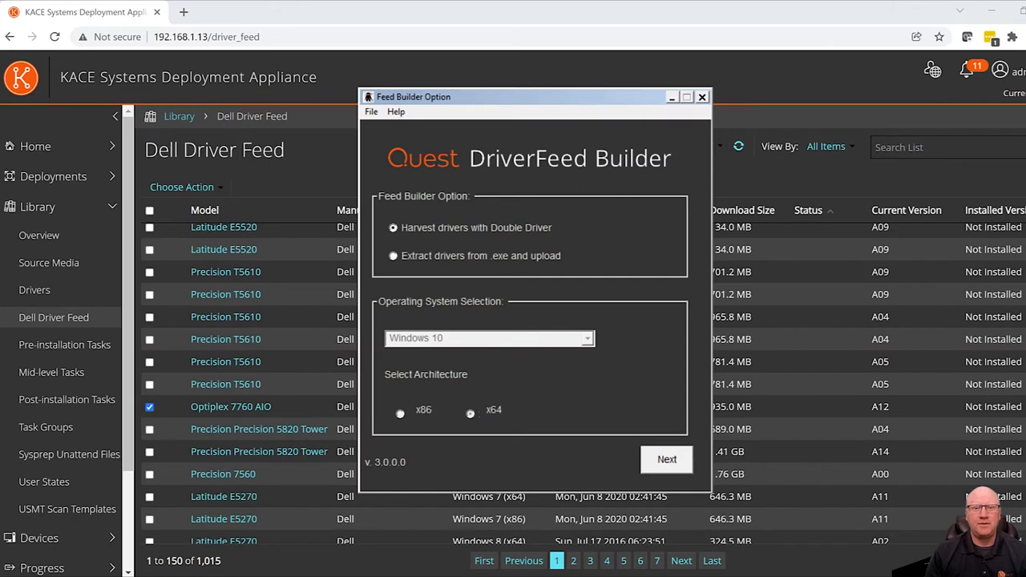
mouse_move(590, 350)
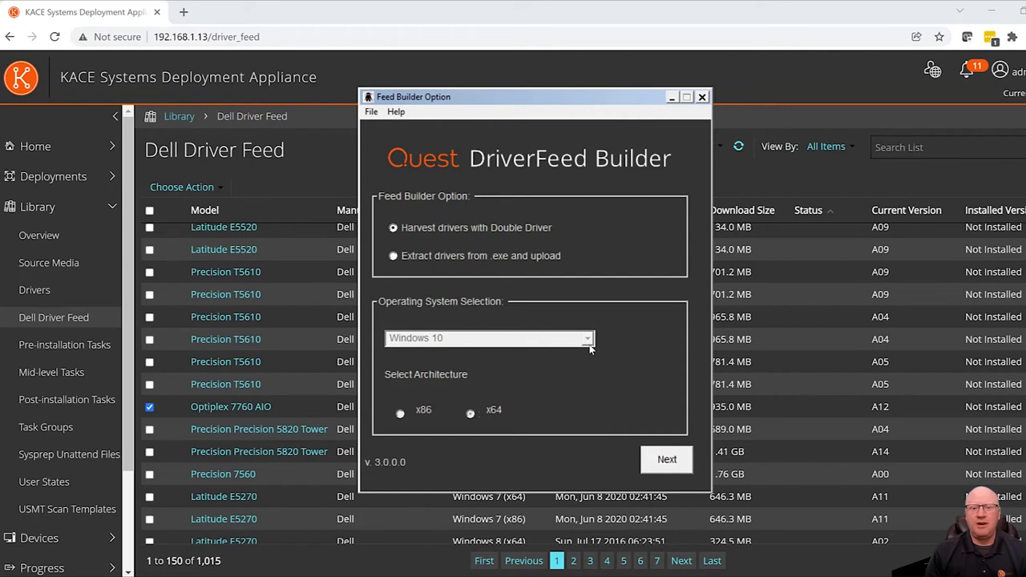
mouse_move(480, 206)
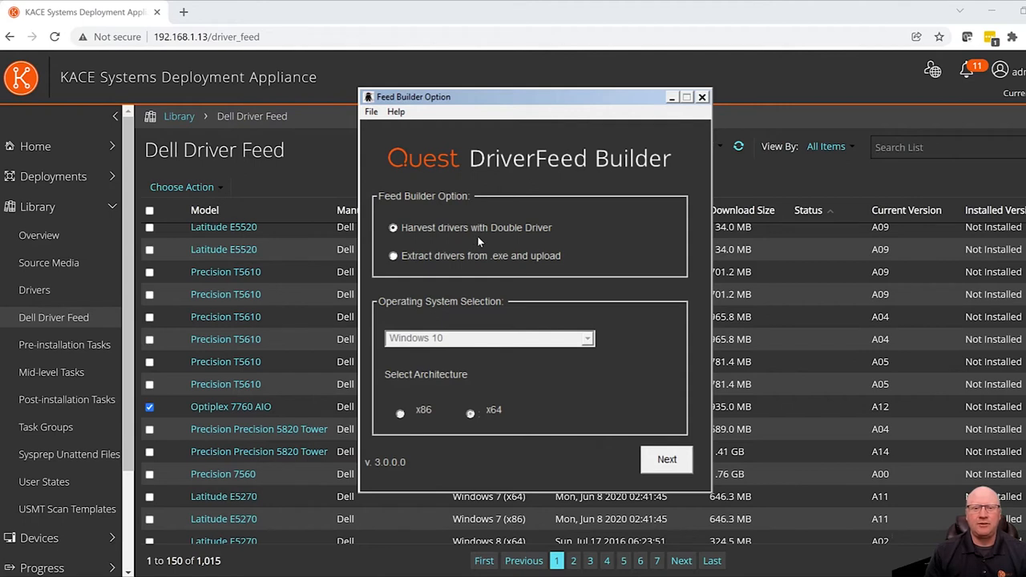
mouse_move(613, 330)
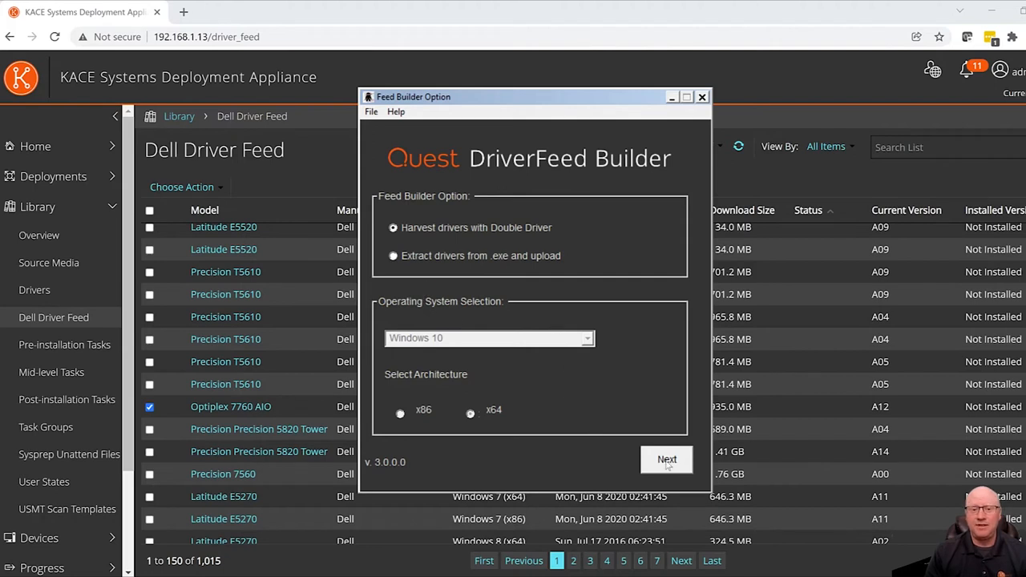
Step: Advance past the Feed Builder harvesting, OS and architecture options
left_click(667, 458)
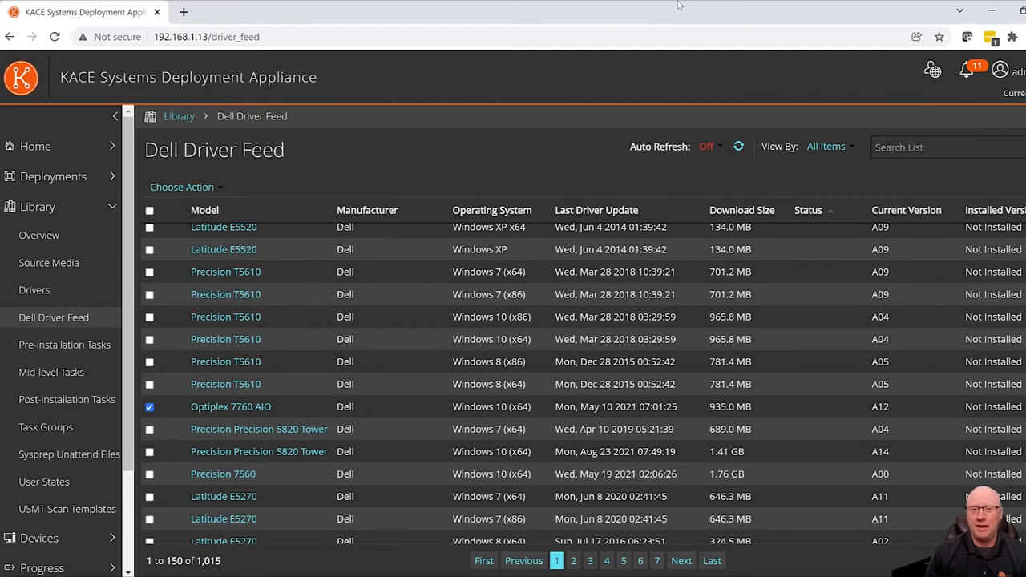
mouse_move(523, 164)
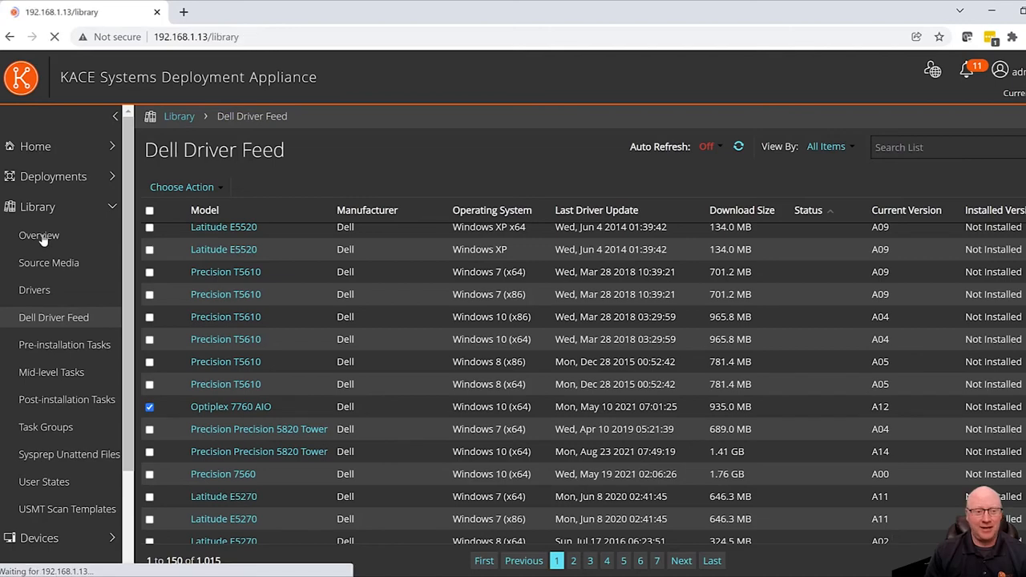
Step: Show Library Overview and scroll to the Driver Feed Builder under Deployment Workbench Tools
left_click(38, 234)
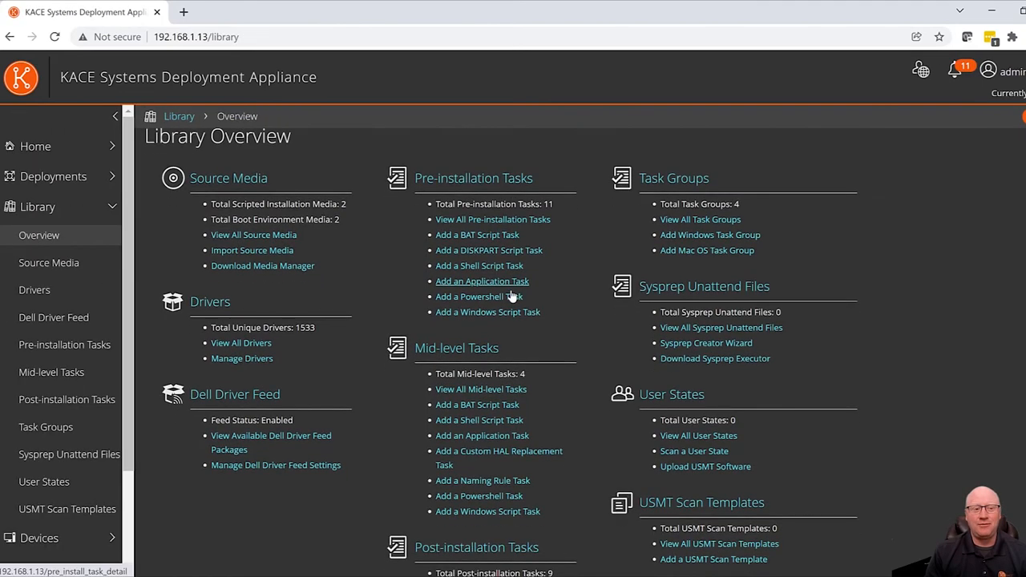
scroll("down", 3)
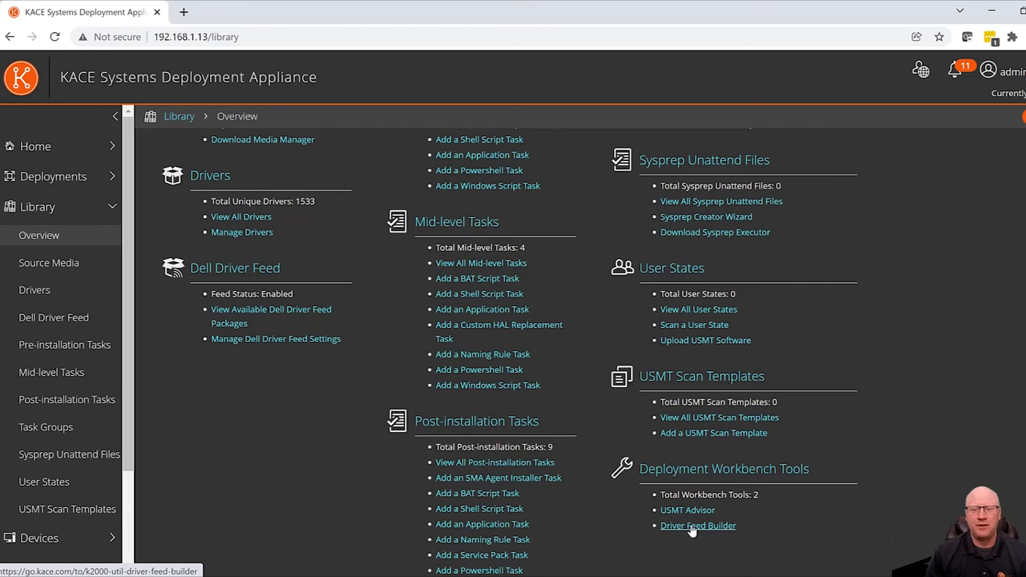
mouse_move(693, 533)
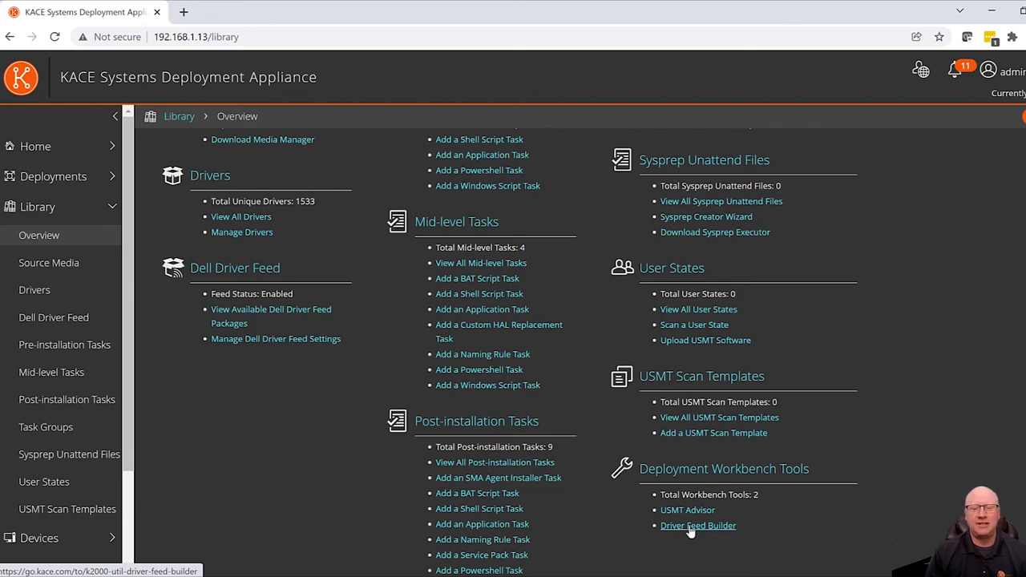
mouse_move(687, 521)
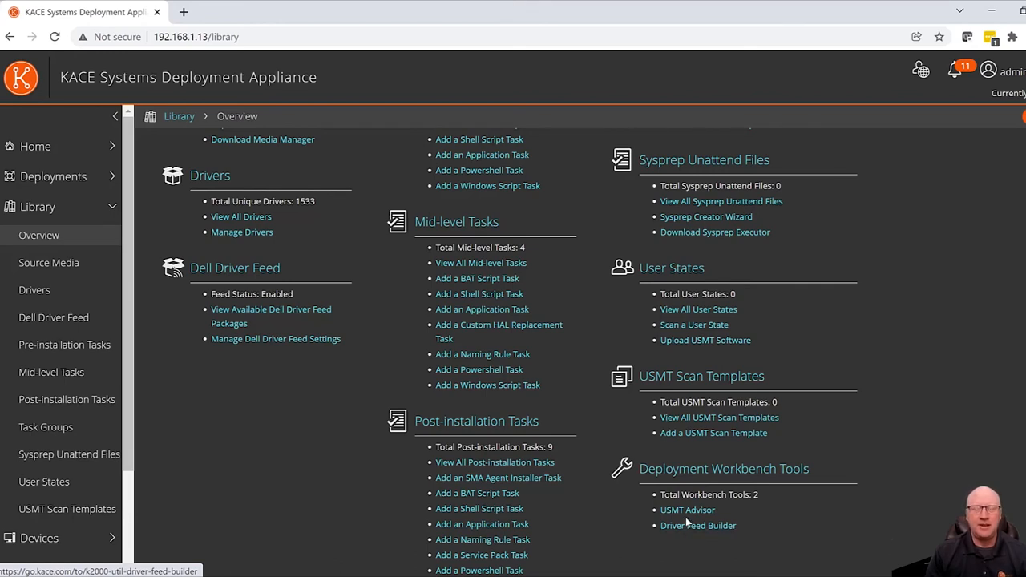
mouse_move(686, 510)
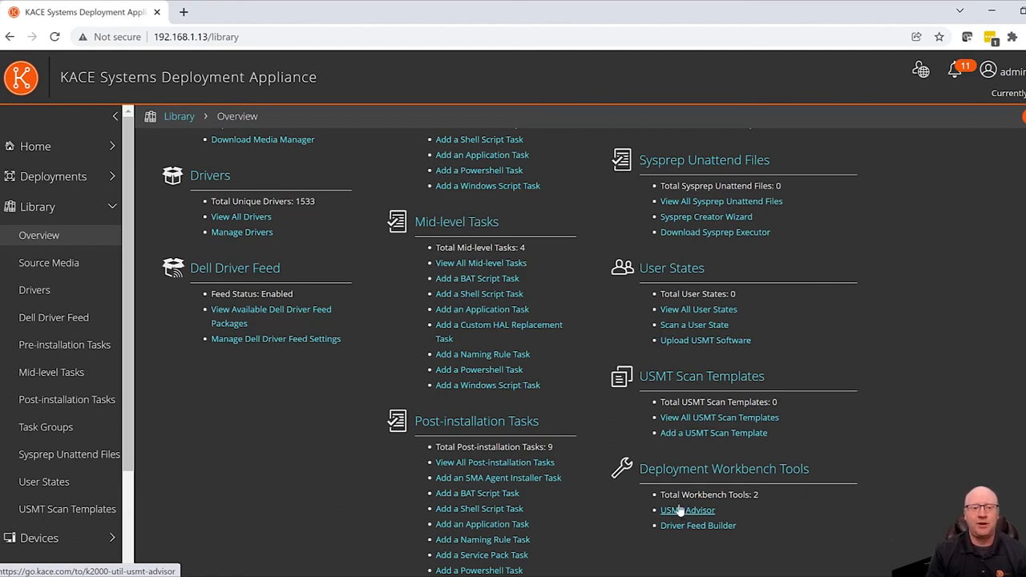
mouse_move(680, 510)
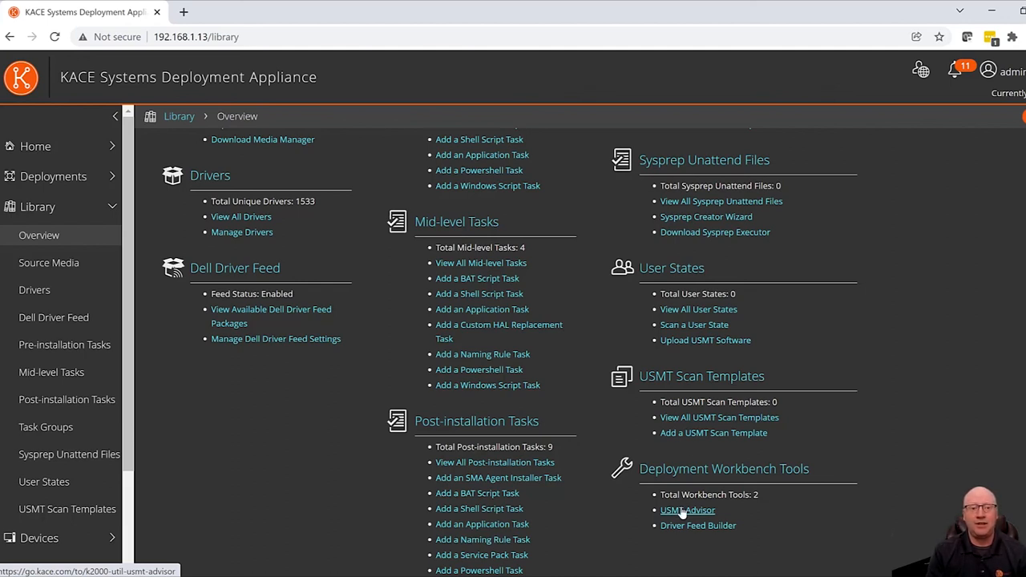
mouse_move(639, 453)
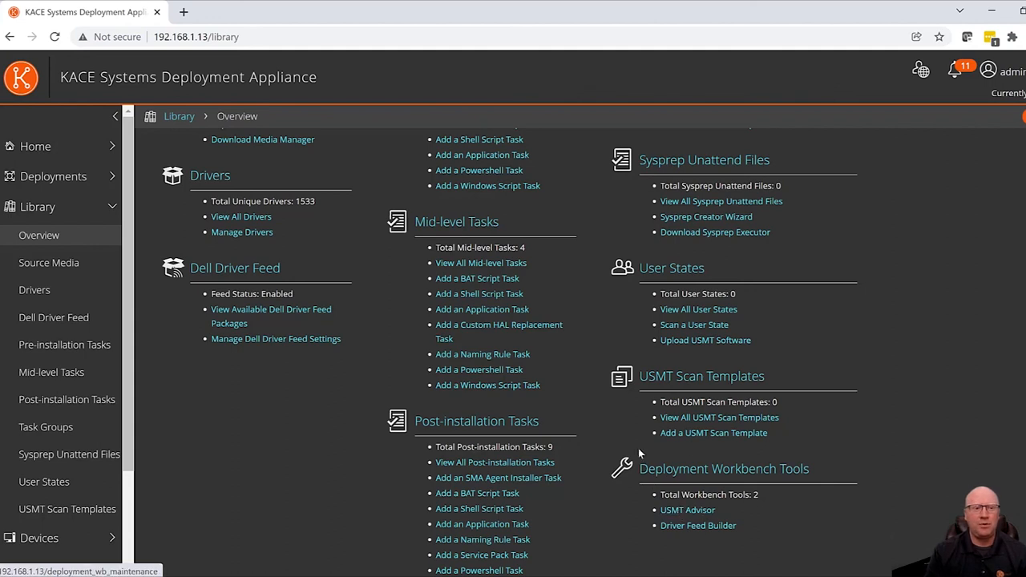